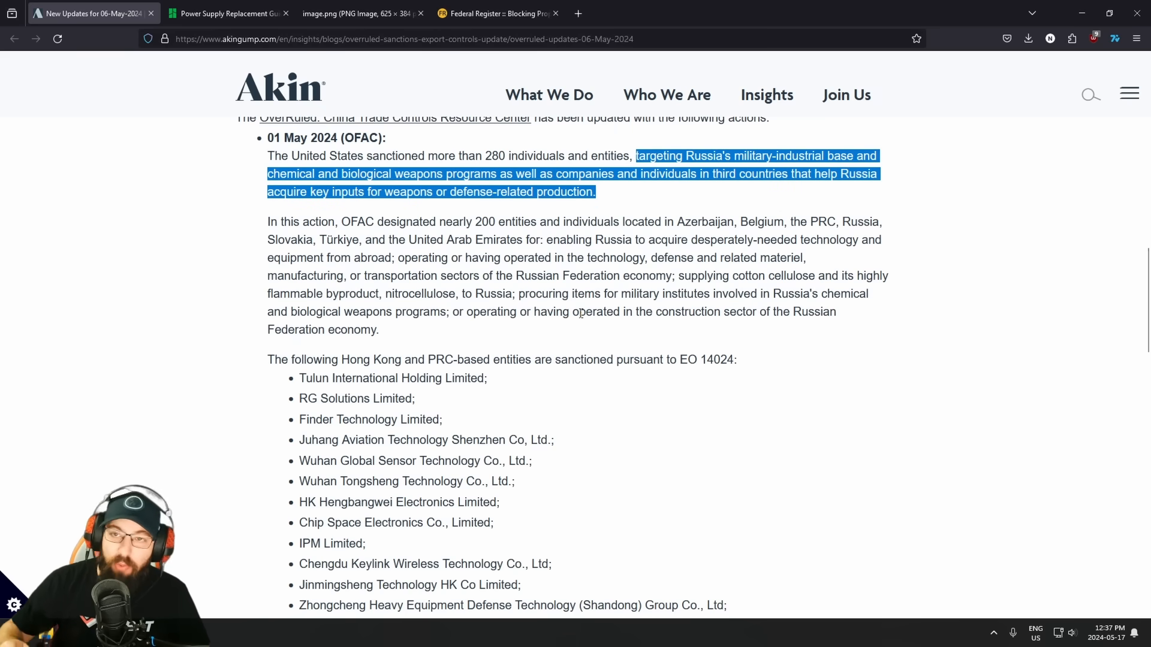
Step: Read down the Akin OverRuled entity lists to the State Department entry naming Mornsun Guangzhou
{"action": "left_click", "coordinate": [766, 499]}
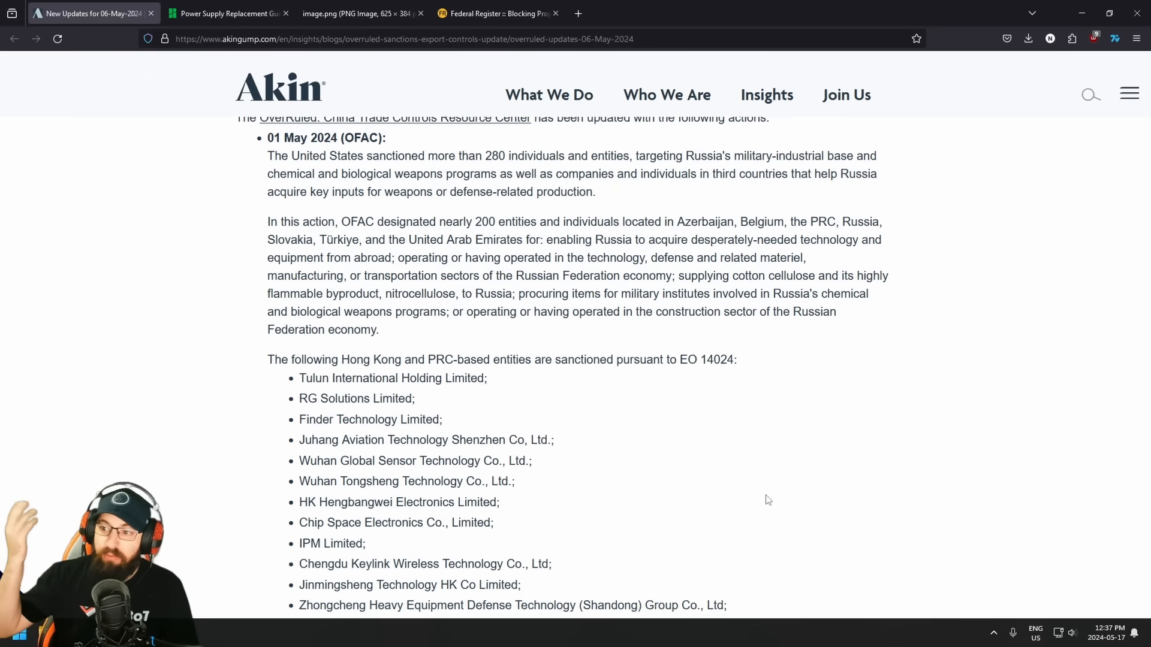
{"action": "scroll", "scroll_direction": "down", "scroll_amount": 3}
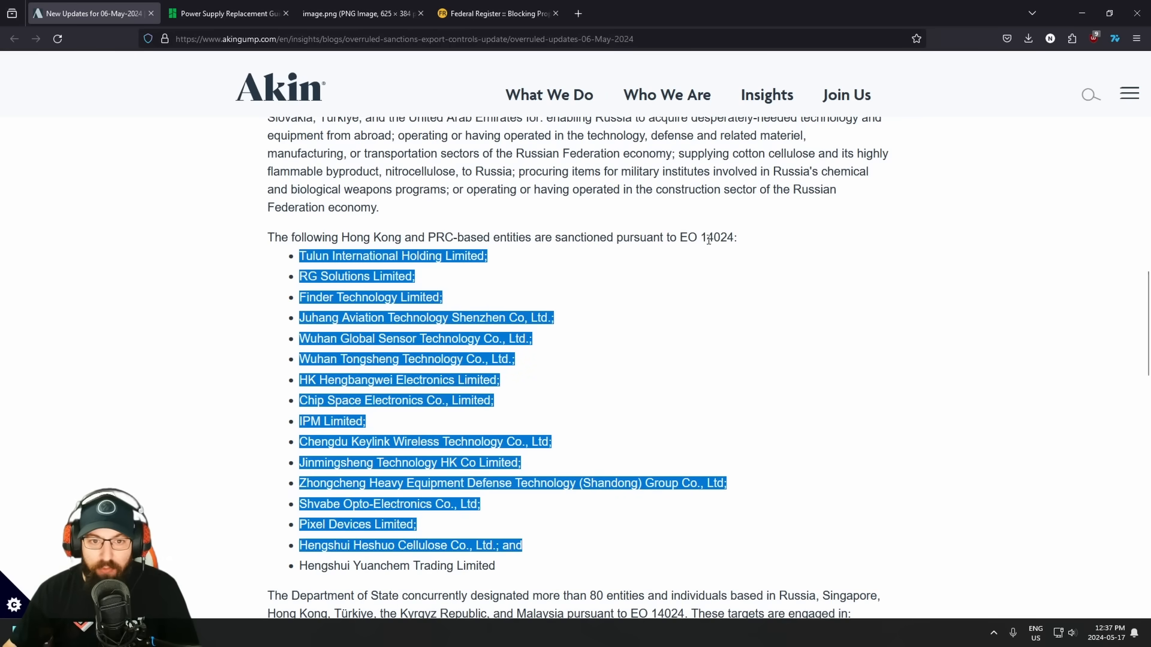
{"action": "left_click", "coordinate": [718, 236]}
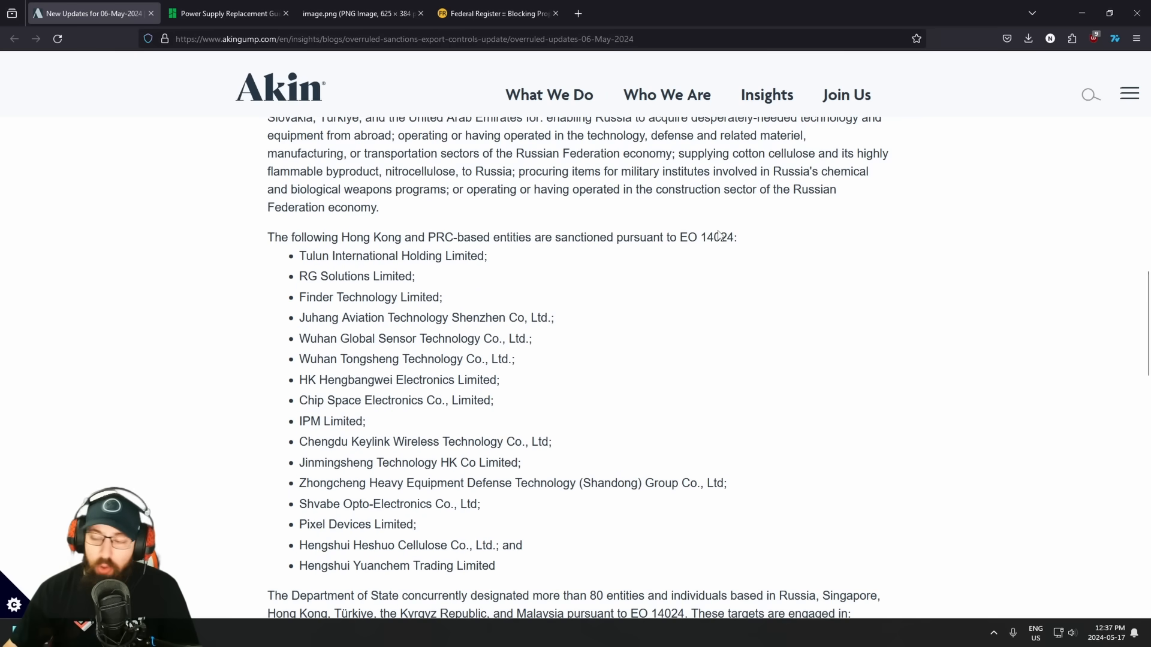
{"action": "scroll", "scroll_direction": "down", "scroll_amount": 3}
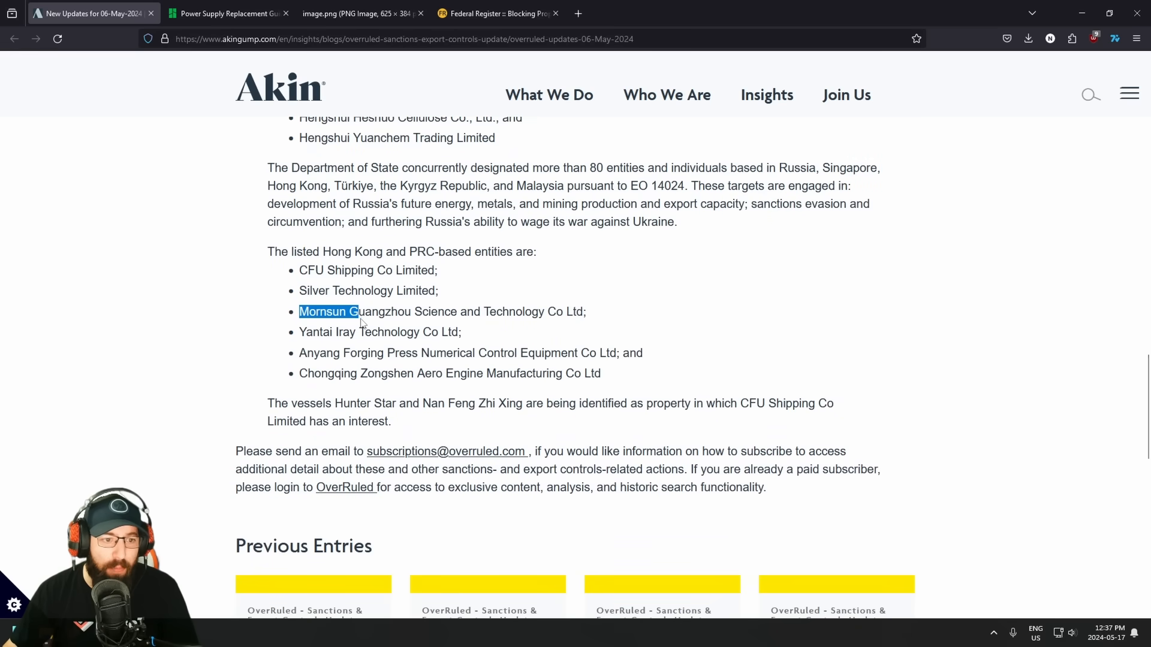
{"action": "left_click", "coordinate": [524, 290]}
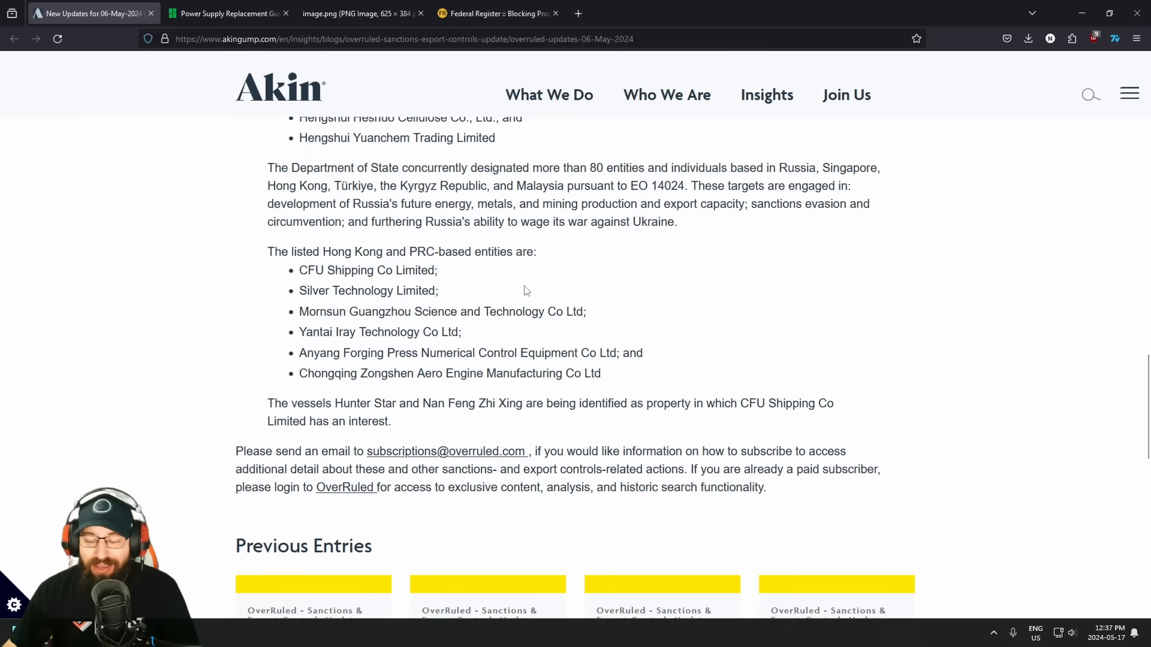
{"action": "mouse_move", "coordinate": [675, 353]}
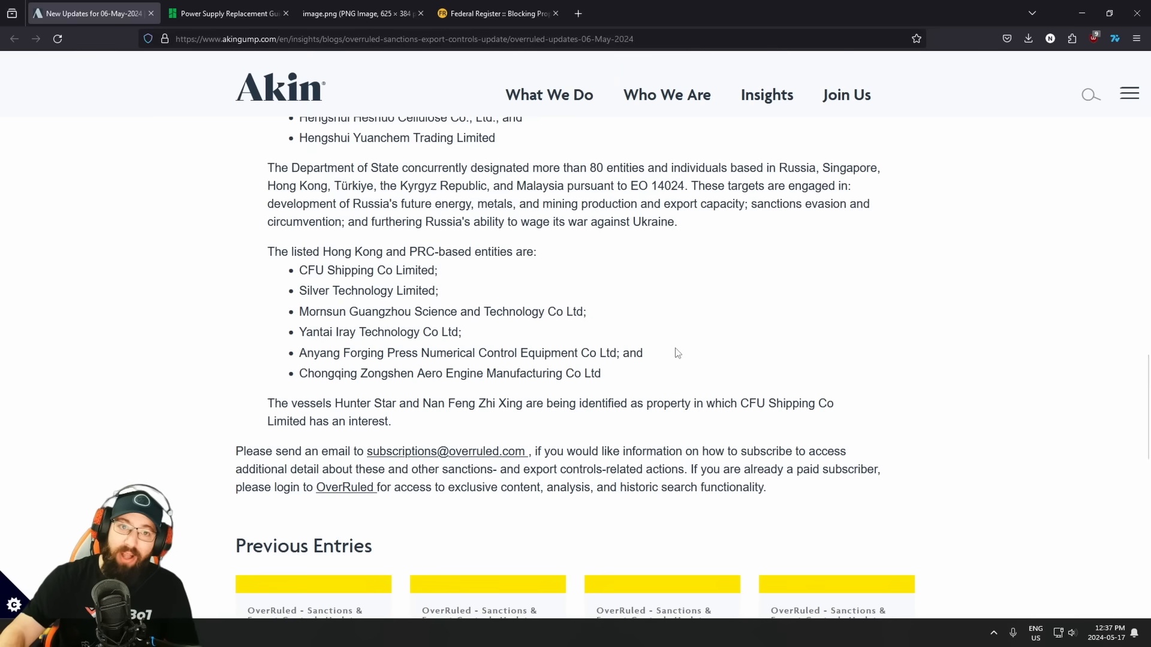
{"action": "left_click", "coordinate": [228, 13]}
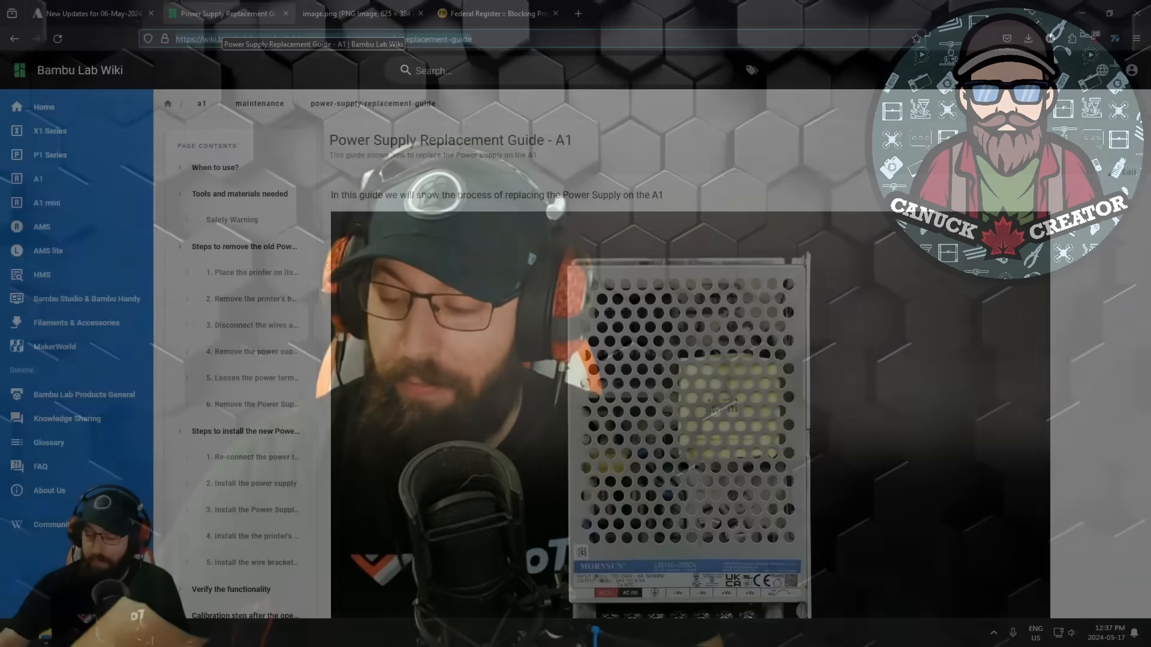
Step: Scroll the Bambu Lab A1 guide to the photo of the Mornsun power supply unit
{"action": "scroll", "scroll_direction": "down", "scroll_amount": 3}
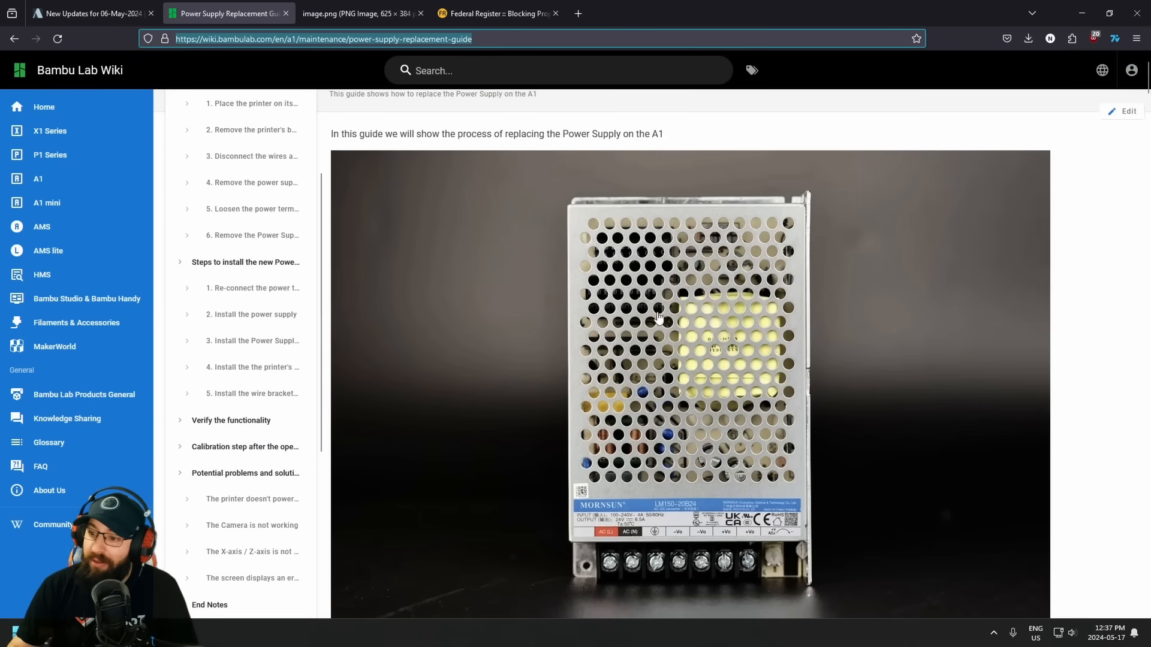
{"action": "mouse_move", "coordinate": [668, 242]}
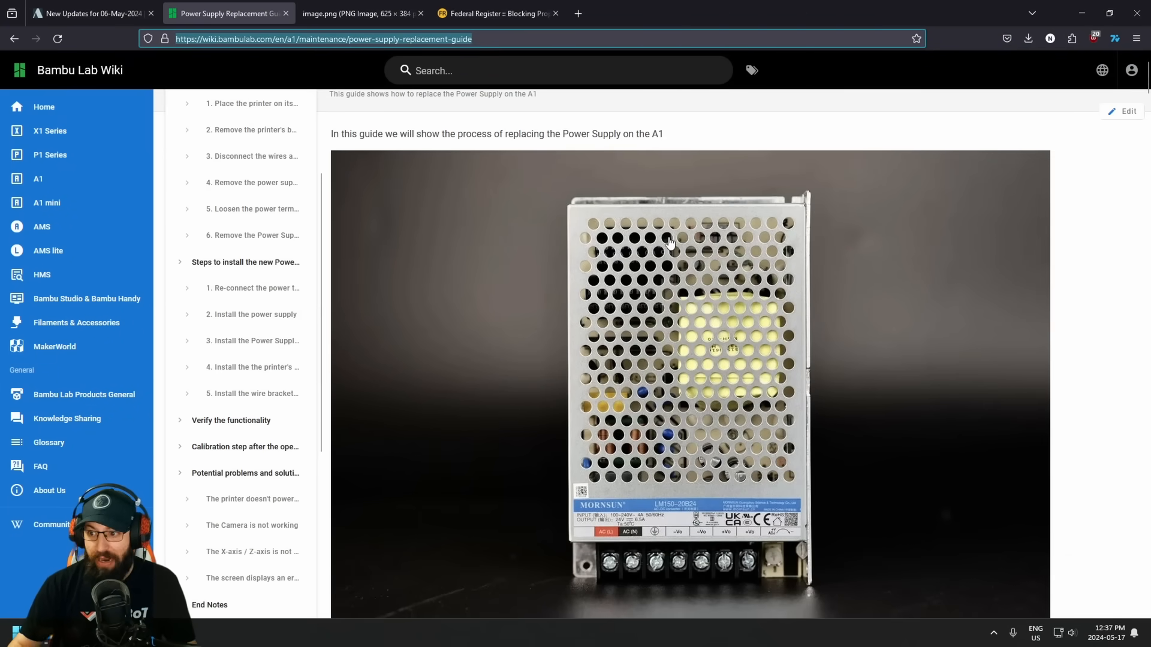
{"action": "mouse_move", "coordinate": [602, 205]}
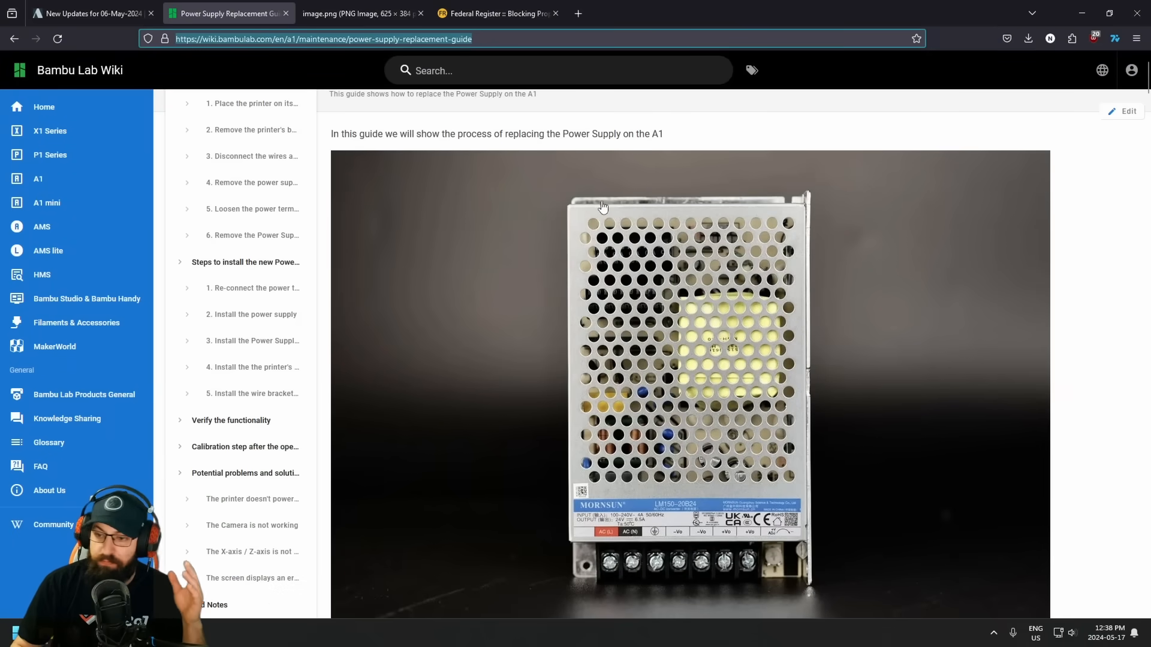
{"action": "mouse_move", "coordinate": [528, 160]}
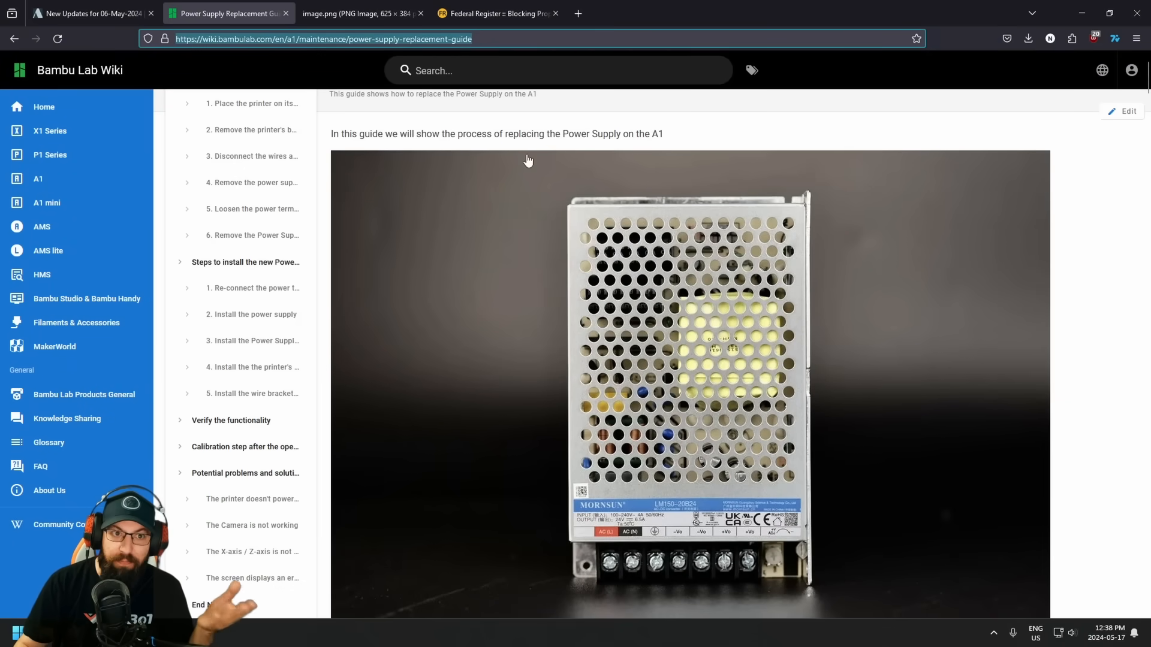
{"action": "mouse_move", "coordinate": [487, 78]}
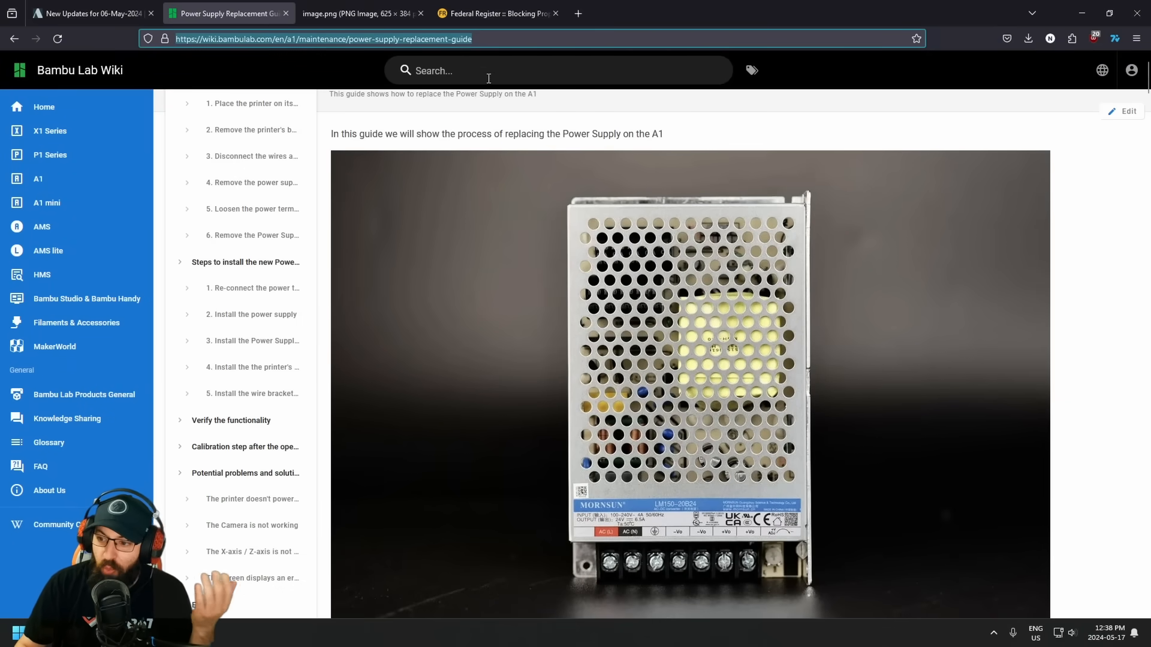
Step: Read Executive Order 14024 on the Federal Register from Section 1 down to Sec. 5
{"action": "left_click", "coordinate": [497, 13]}
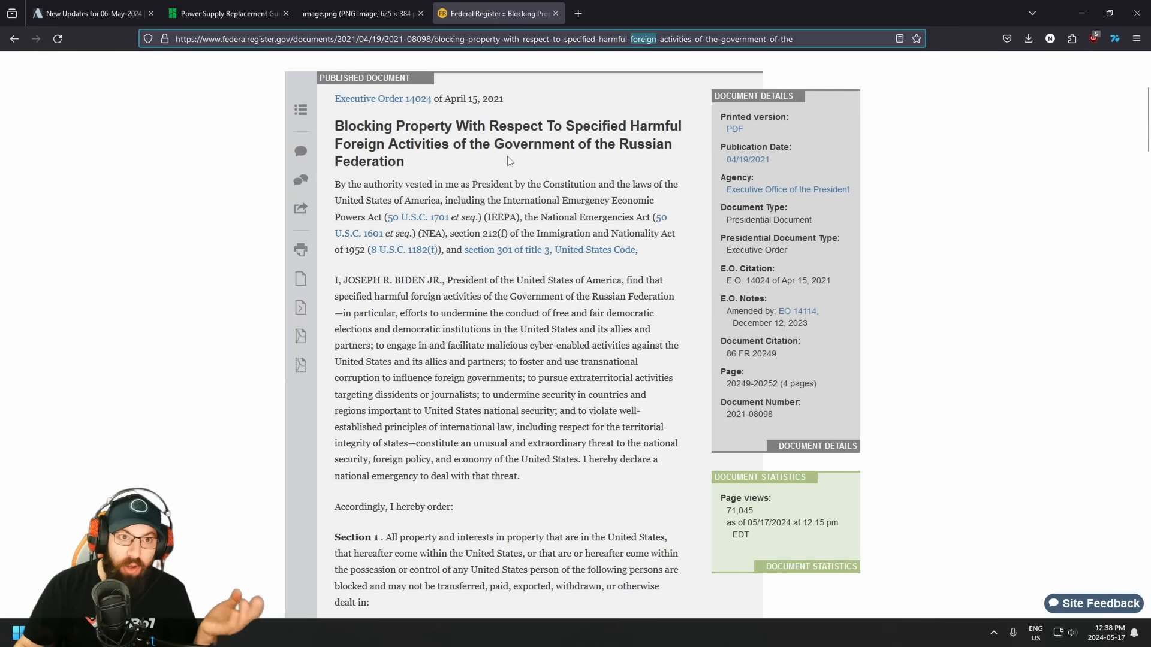
{"action": "mouse_move", "coordinate": [375, 181]}
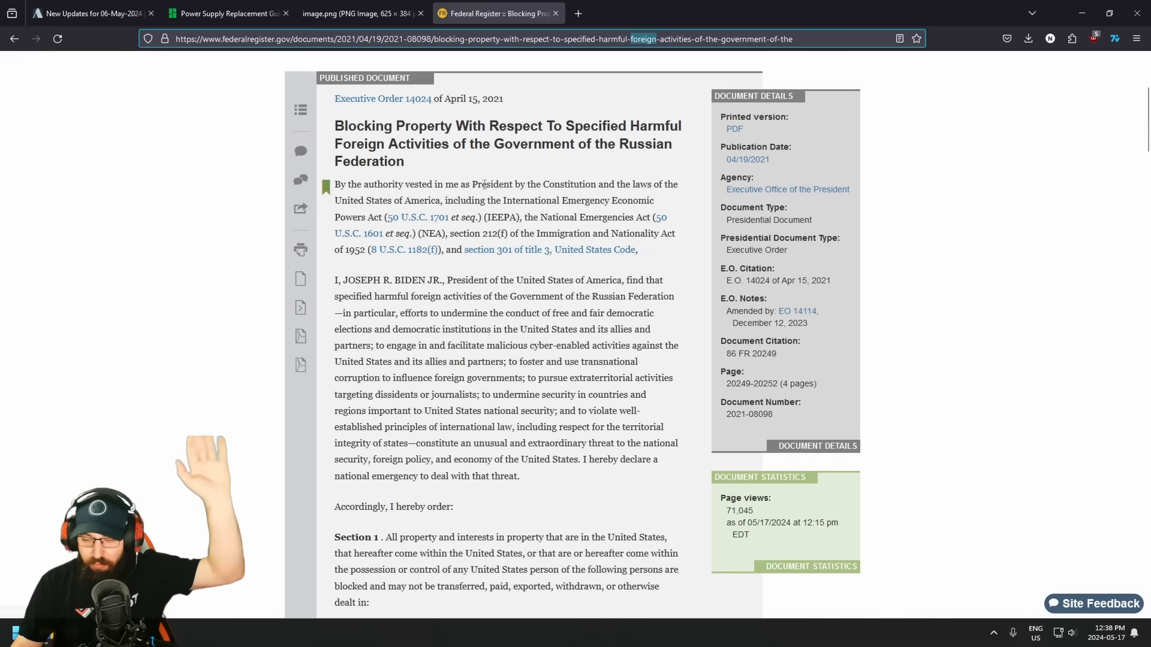
{"action": "scroll", "scroll_direction": "down", "scroll_amount": 3}
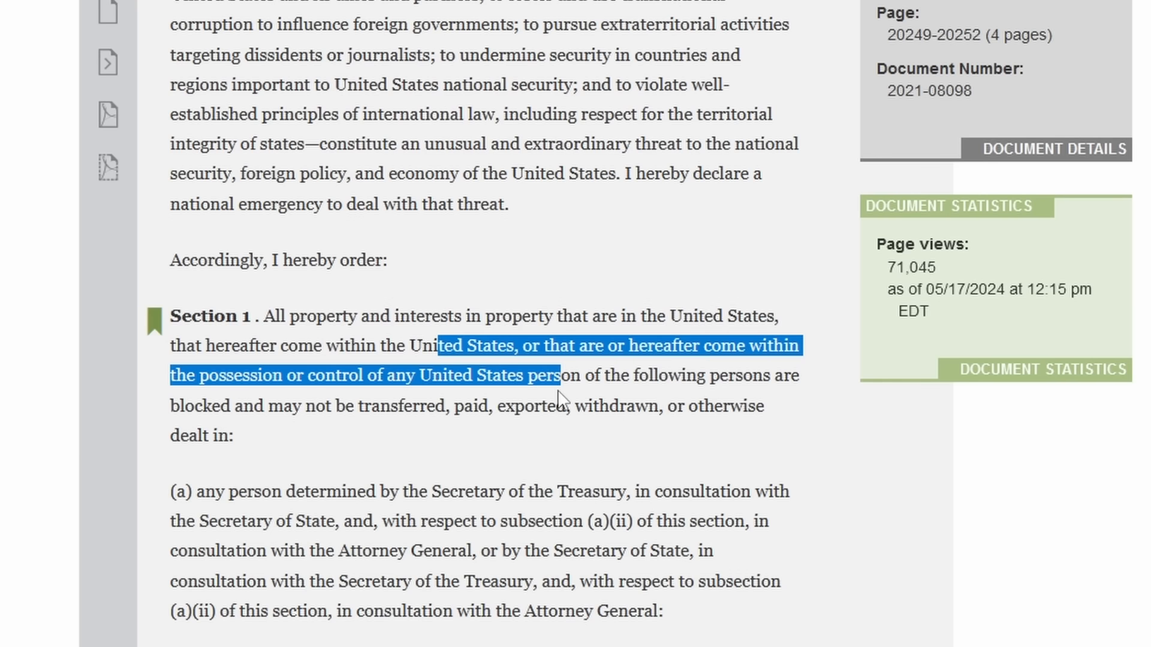
{"action": "left_click", "coordinate": [743, 375]}
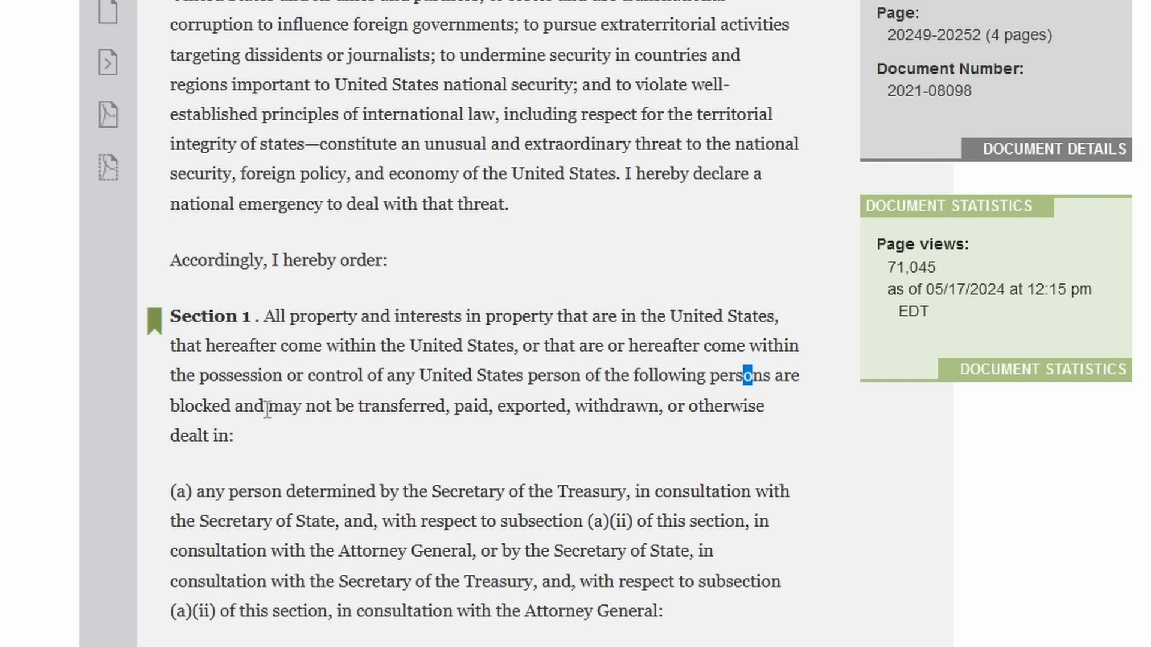
{"action": "mouse_move", "coordinate": [335, 402]}
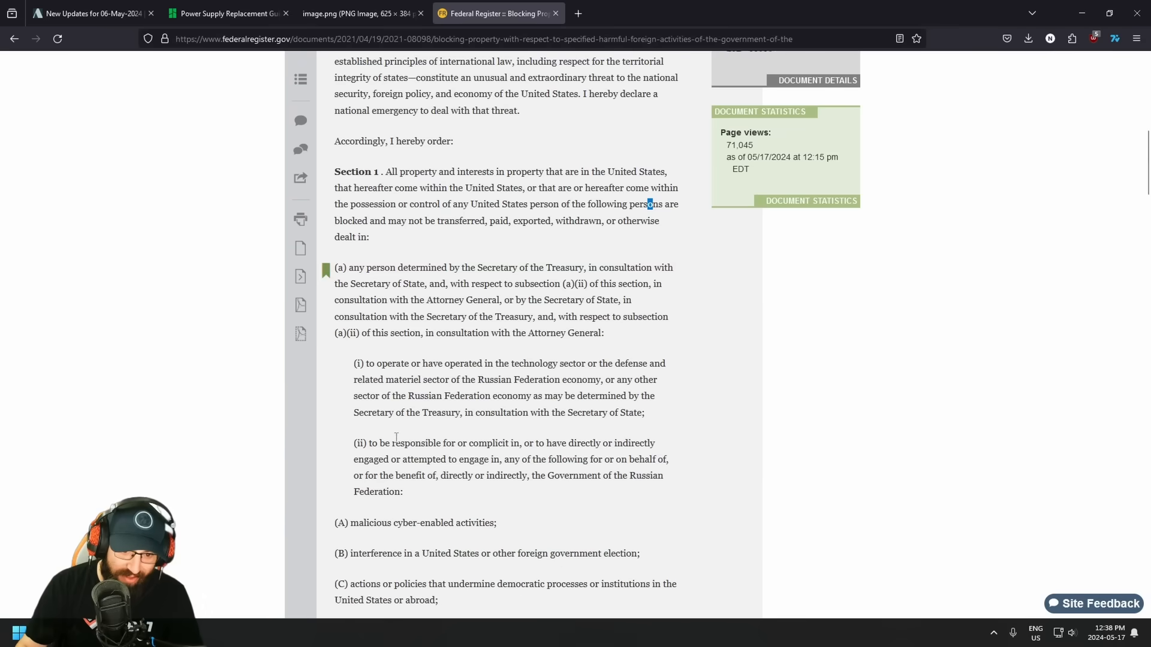
{"action": "scroll", "scroll_direction": "down", "scroll_amount": 3}
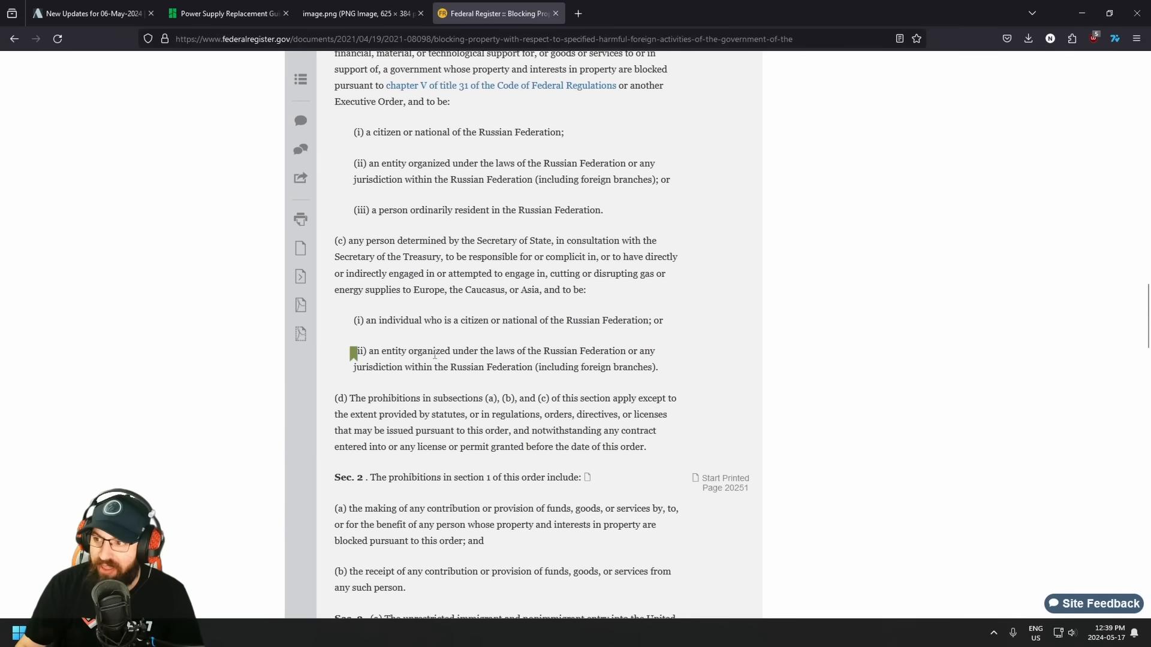
{"action": "scroll", "scroll_direction": "down", "scroll_amount": 3}
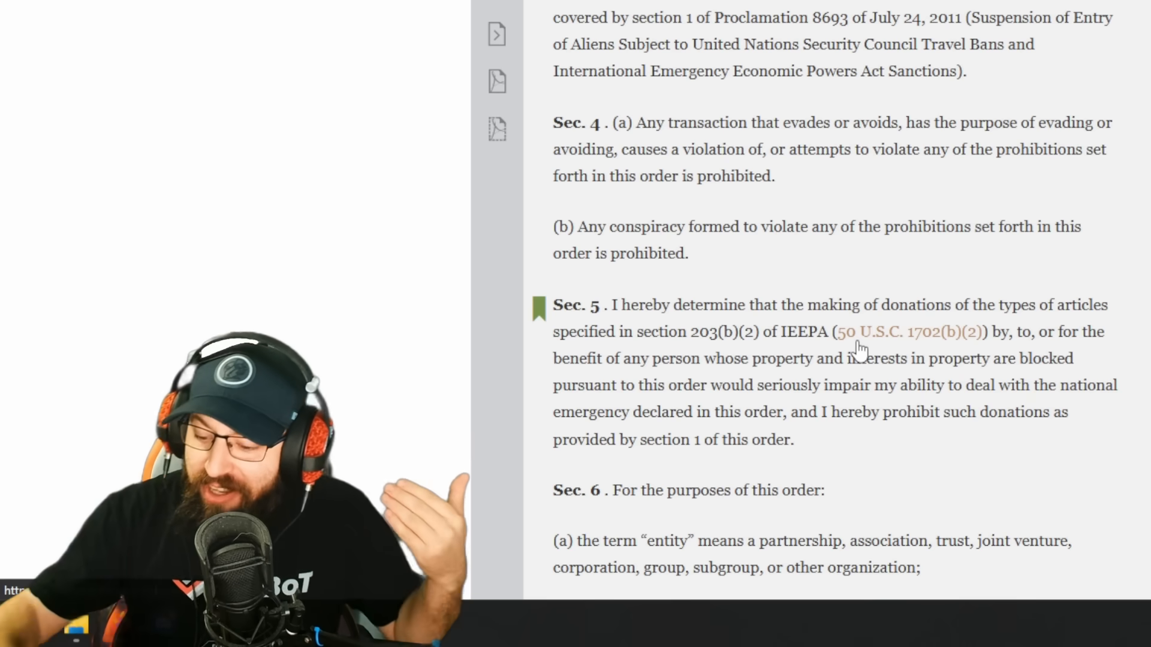
{"action": "left_click", "coordinate": [358, 13]}
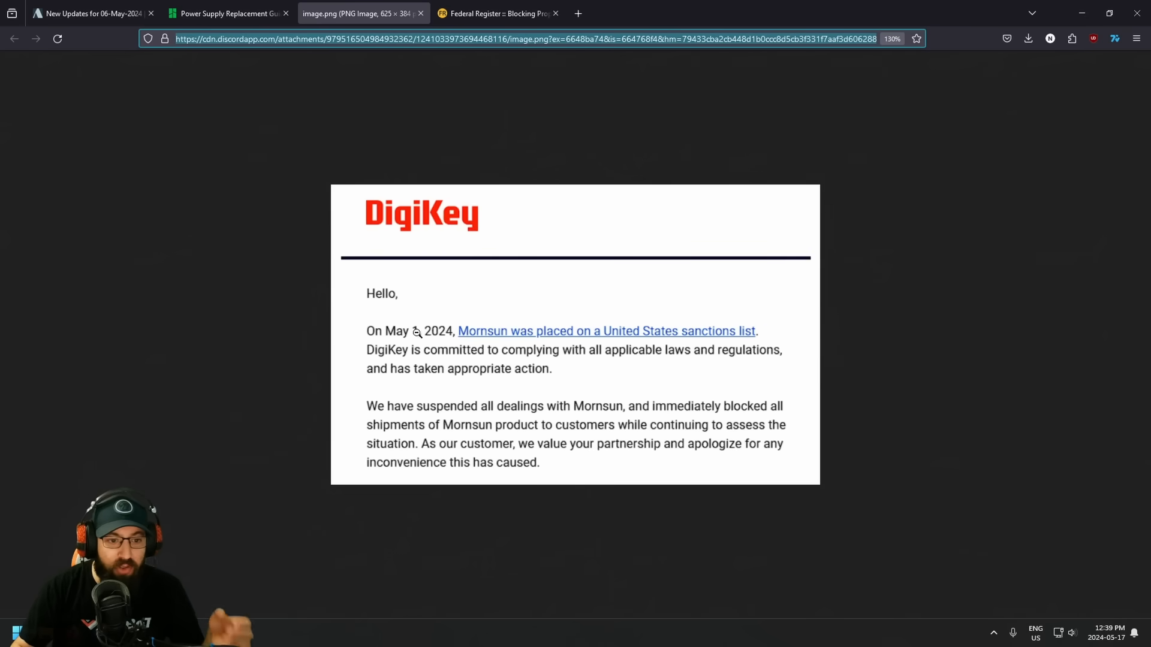
{"action": "mouse_move", "coordinate": [490, 315]}
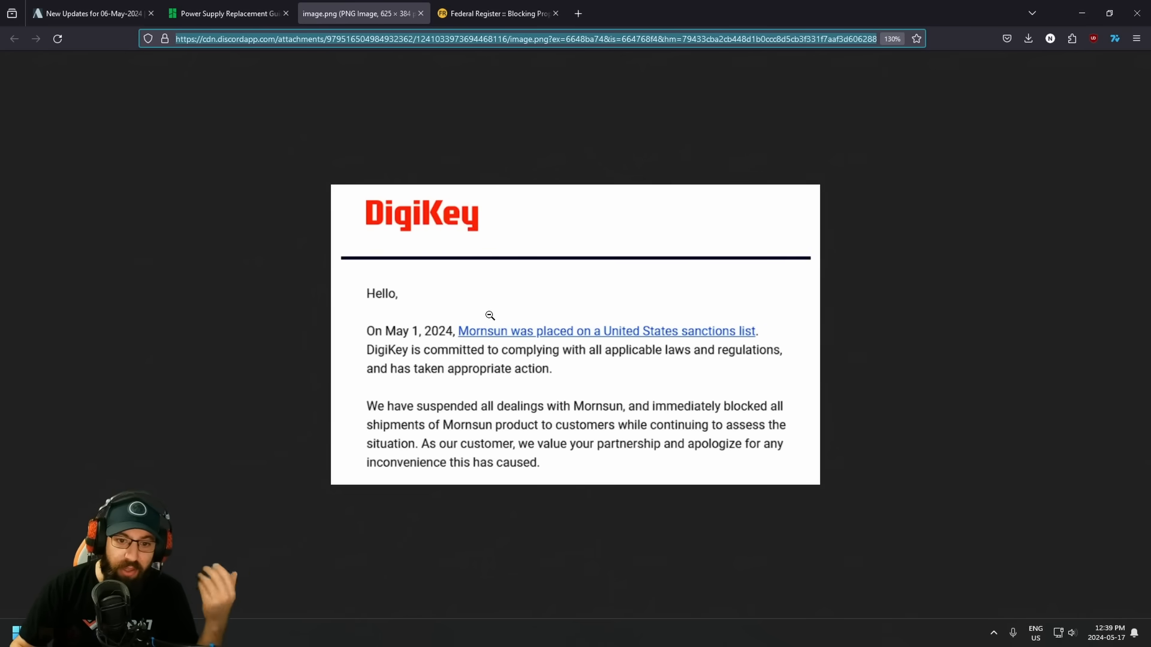
{"action": "mouse_move", "coordinate": [444, 357]}
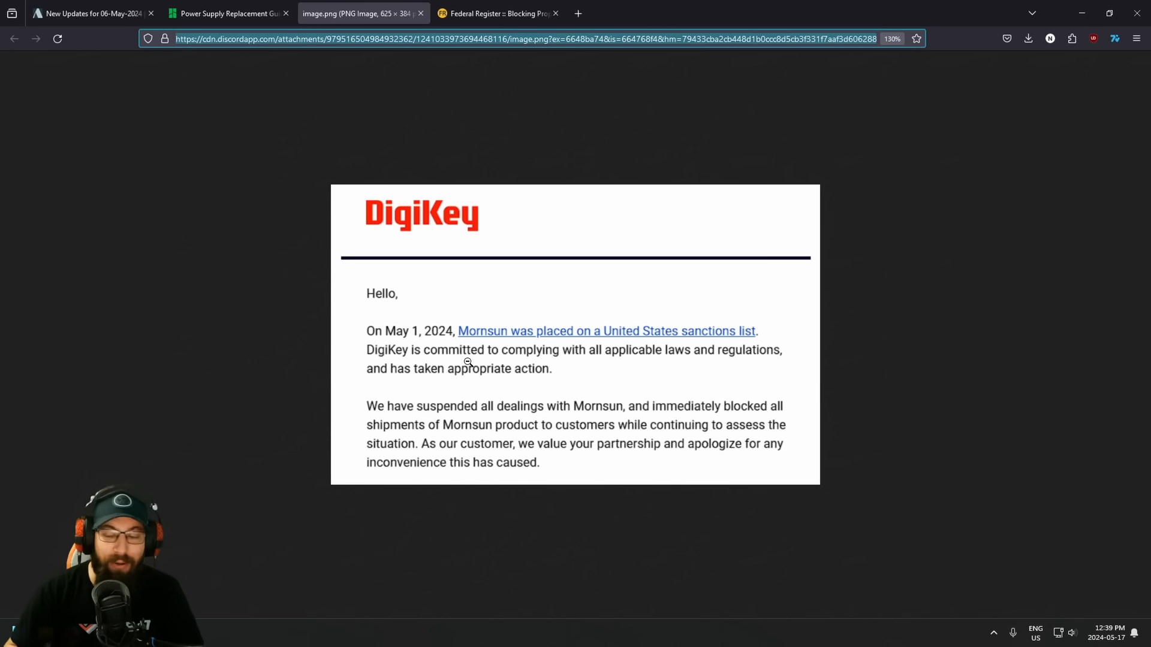
{"action": "mouse_move", "coordinate": [470, 364]}
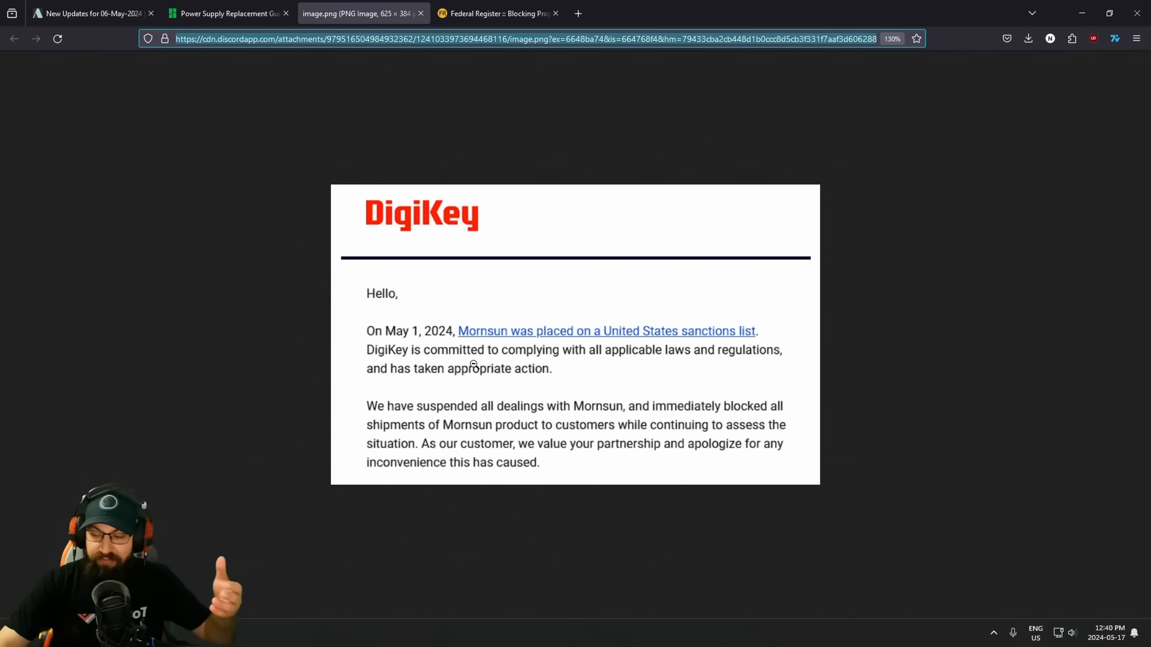
Step: View DigiKey's notice that Mornsun was placed on a US sanctions list on May 1, 2024
{"action": "left_click", "coordinate": [493, 14]}
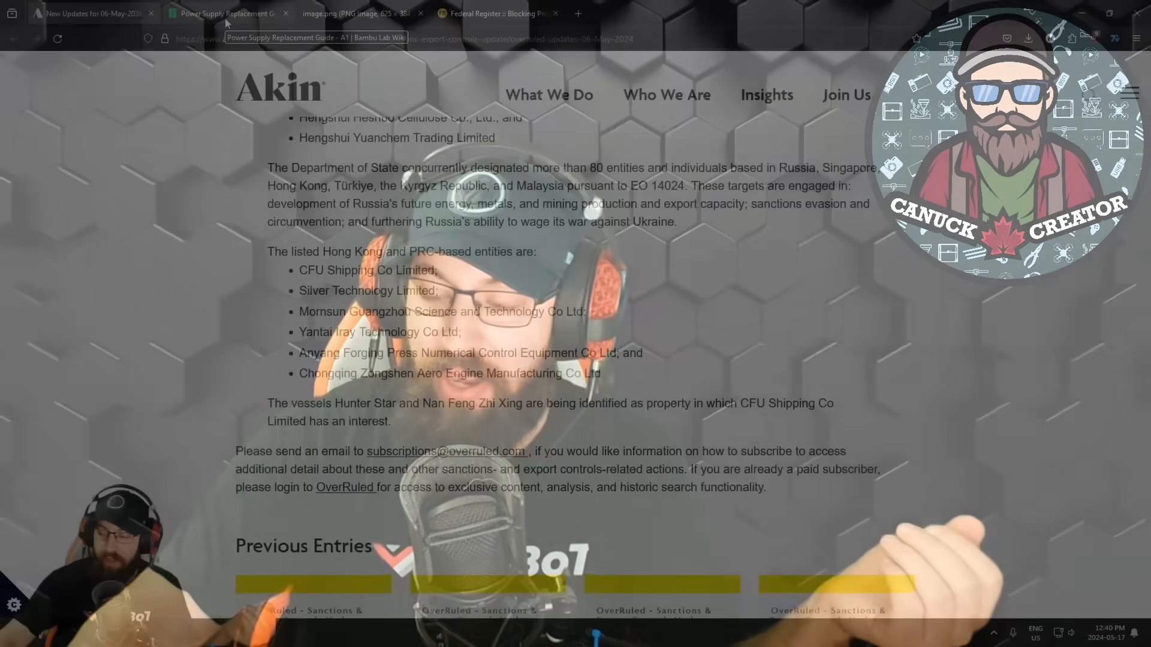